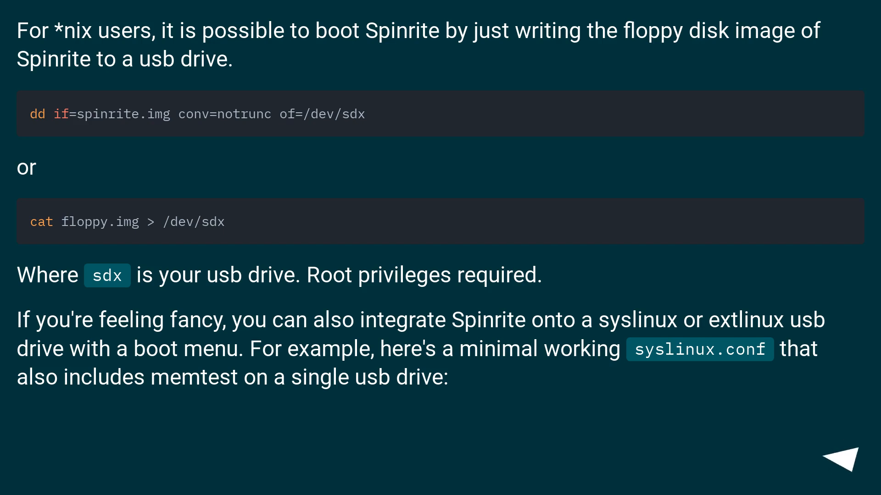
- Advance through the slides to the sample syslinux.conf menu booting SpinRite and MemTest86+
{"action": "left_click", "coordinate": [843, 458]}
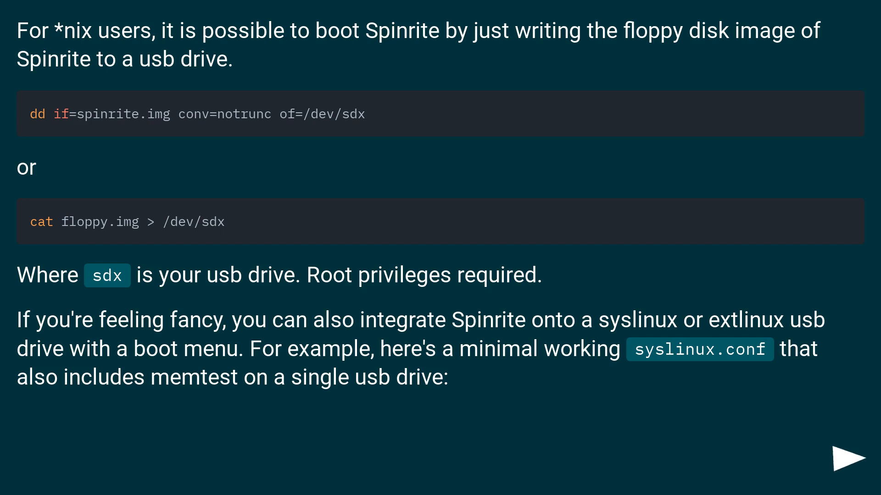
{"action": "left_click", "coordinate": [848, 458]}
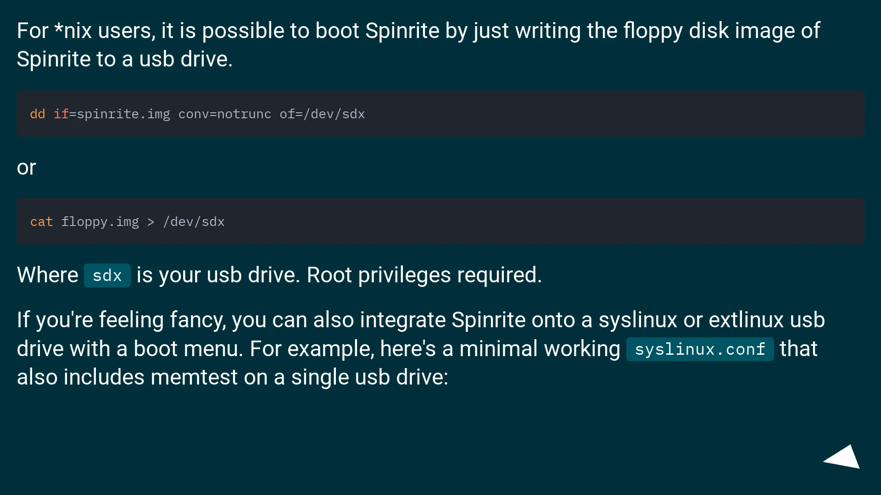
{"action": "left_click", "coordinate": [844, 468]}
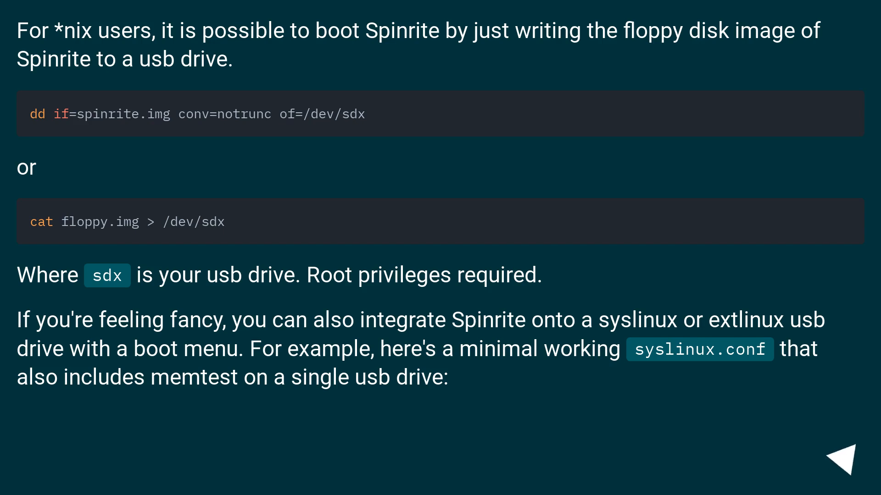
{"action": "left_click", "coordinate": [847, 471]}
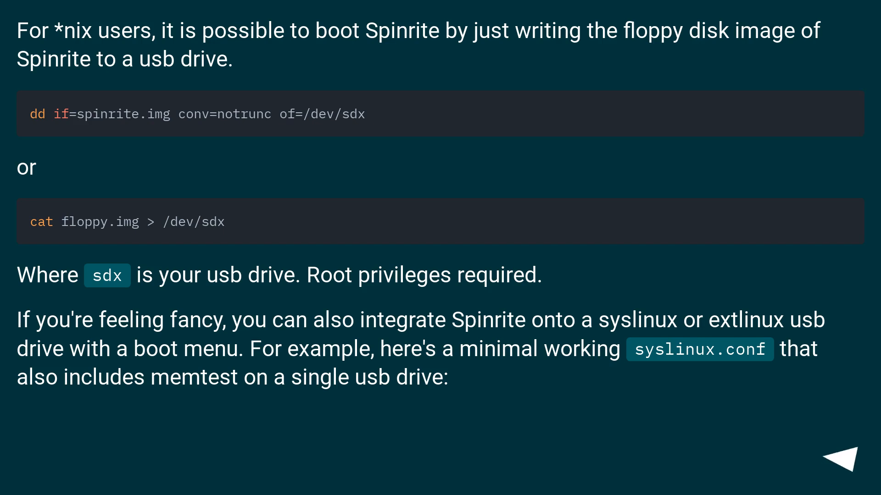
{"action": "left_click", "coordinate": [851, 457]}
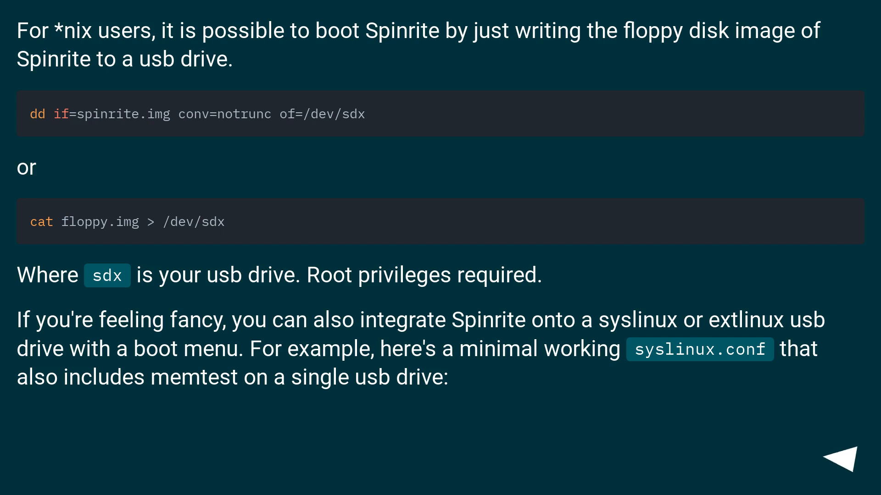
{"action": "left_click", "coordinate": [847, 457]}
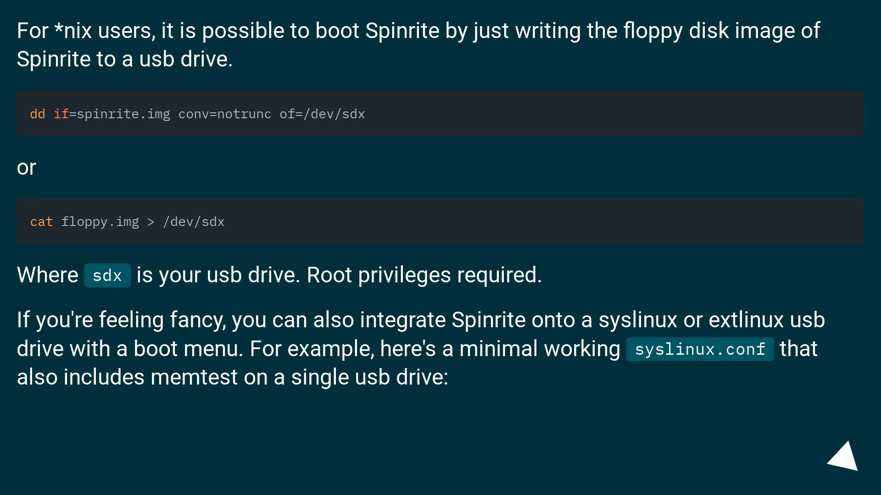
{"action": "scroll", "scroll_direction": "down", "scroll_amount": 3}
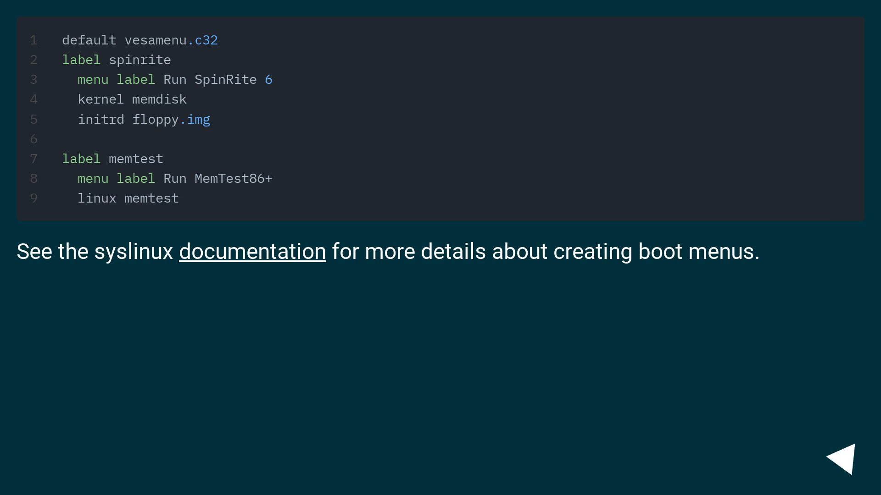
{"action": "left_click", "coordinate": [846, 455]}
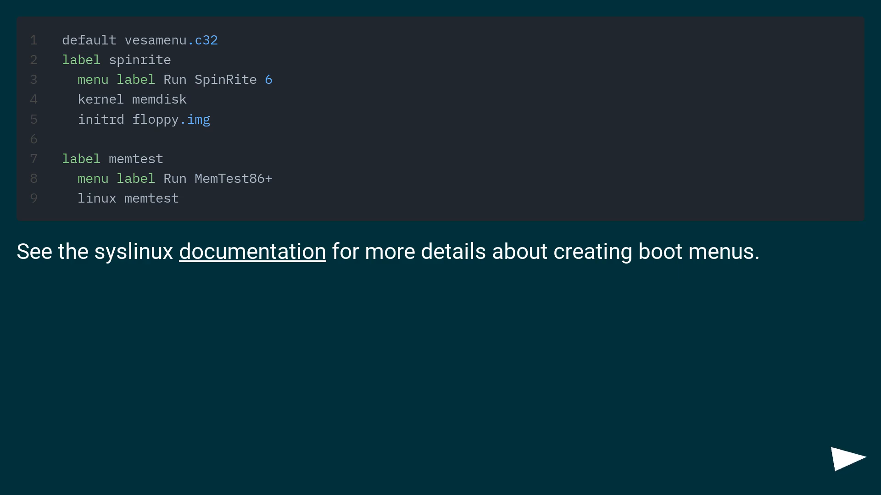